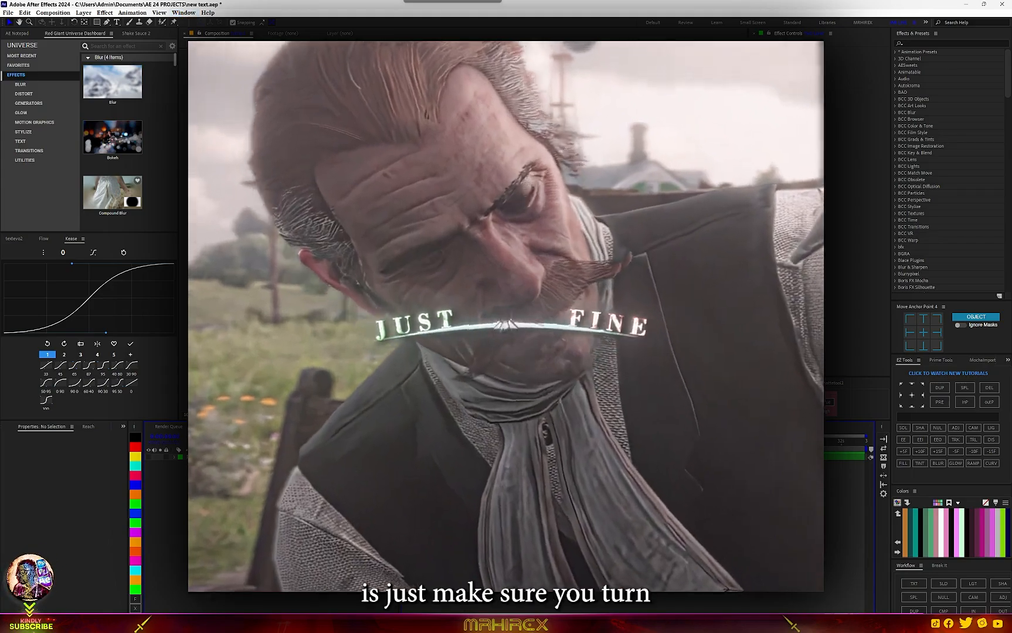
Turn on the Proportional Grid from the grid and guide options.
click(303, 415)
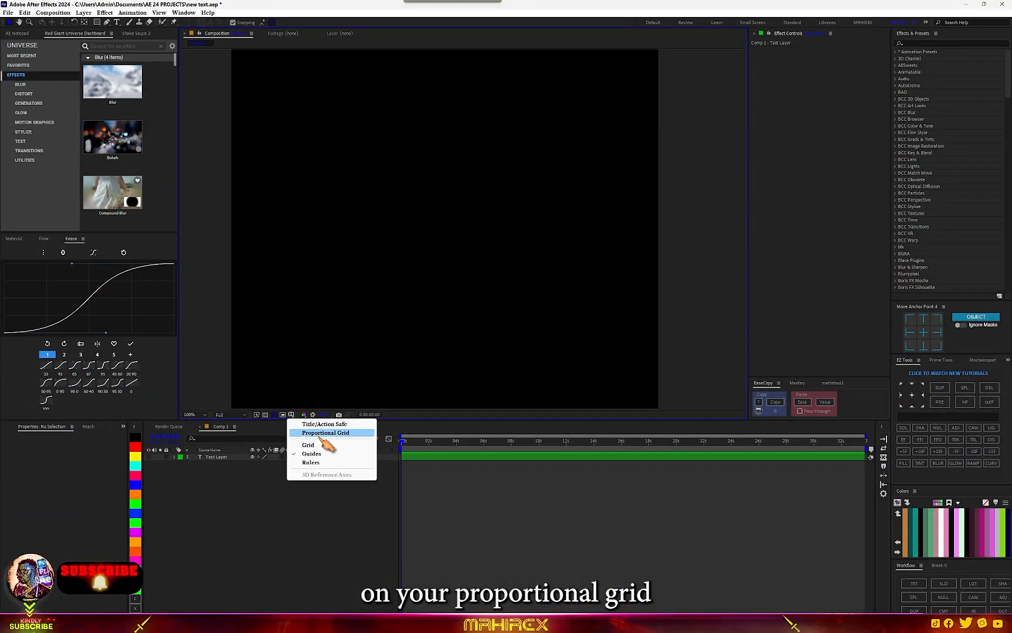
click(325, 434)
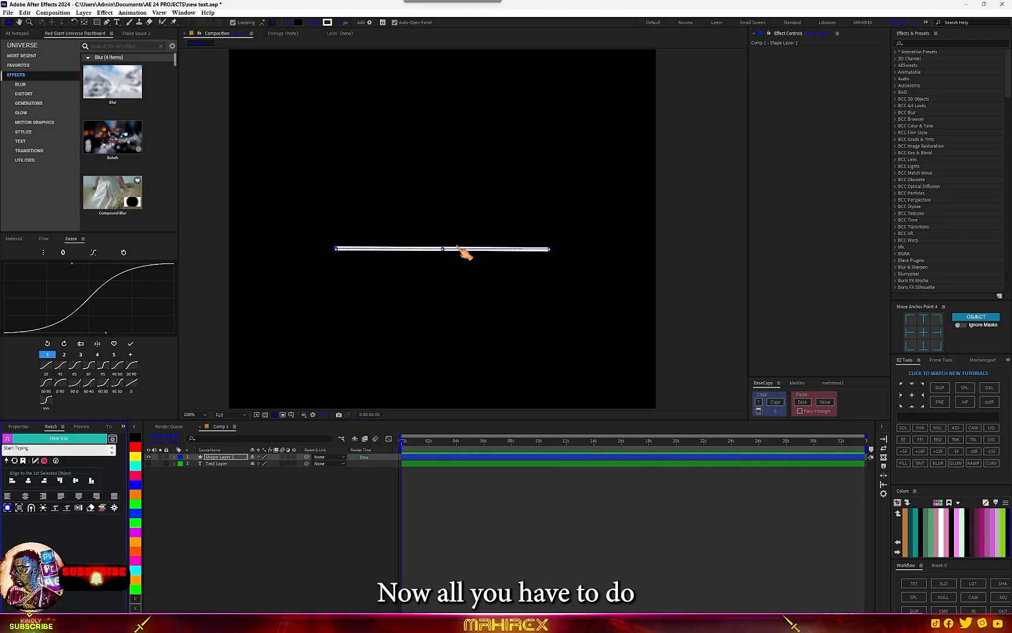
Search 'wa' in Effects and apply Warp to the bar shape layer.
text(wa)
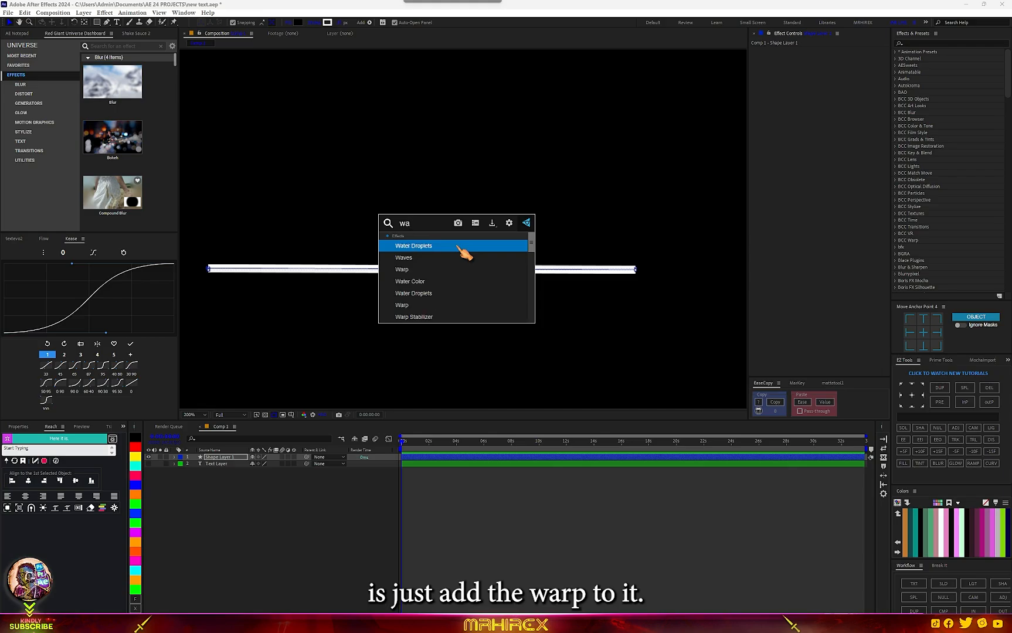
double_click(401, 269)
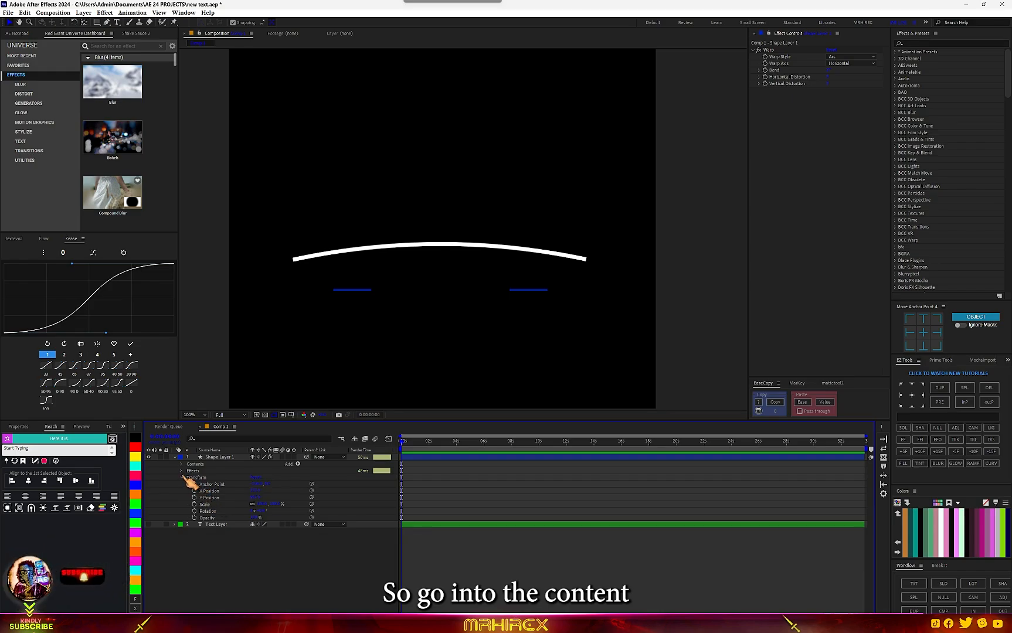
Taper the arc's Stroke 1 so both ends thin to fine points.
click(183, 464)
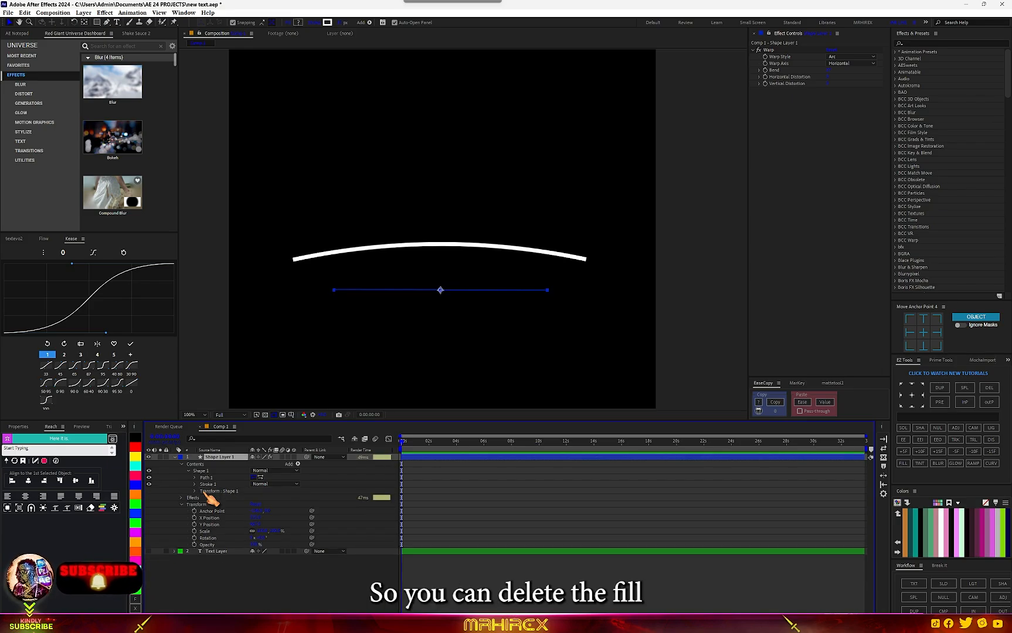
click(196, 484)
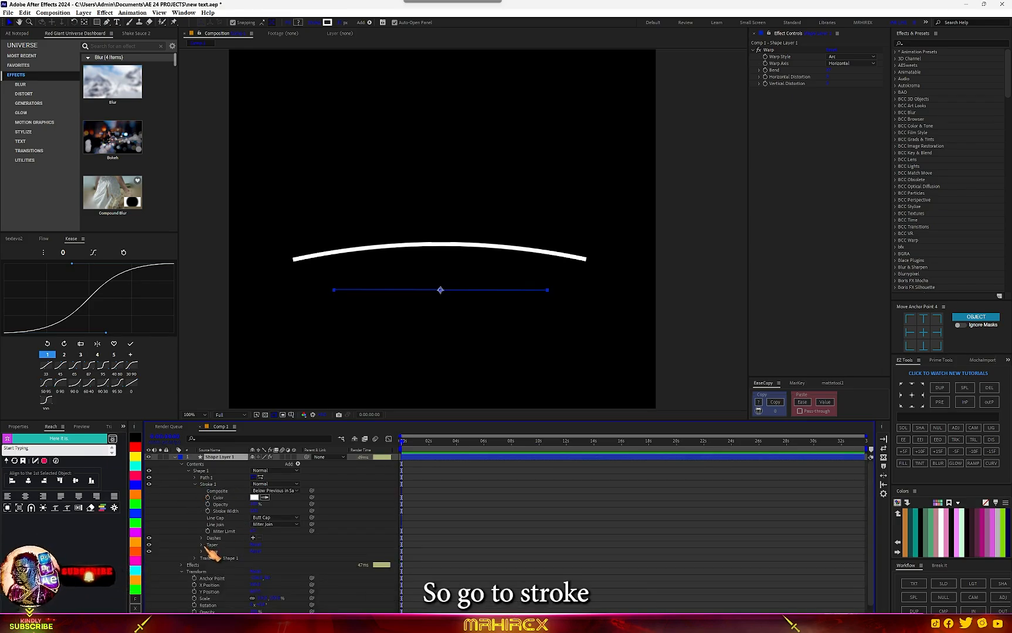
click(203, 544)
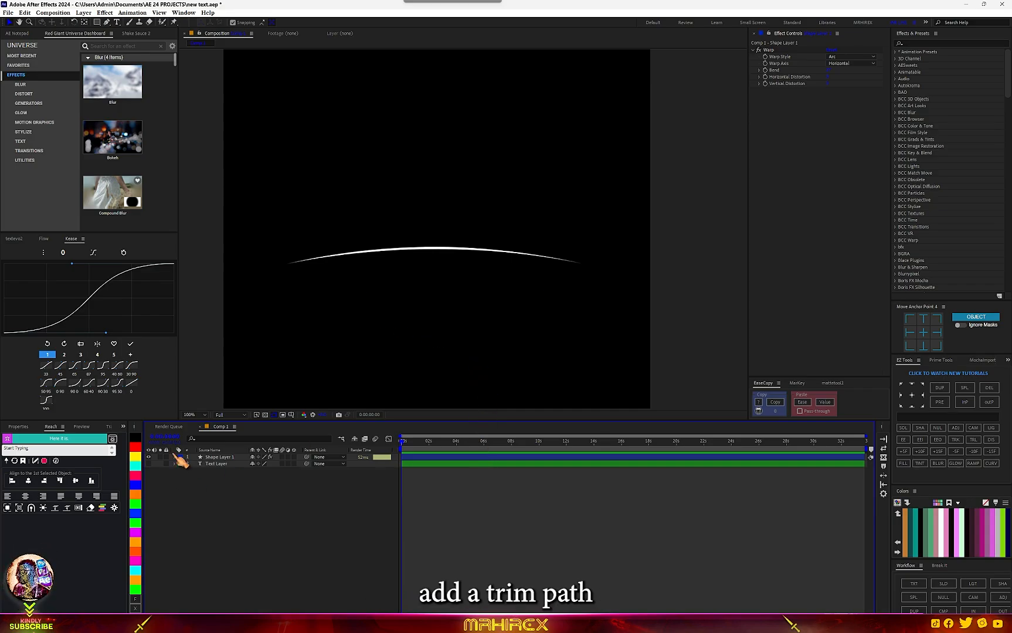
Reduce the composition duration in Composition Settings.
click(194, 457)
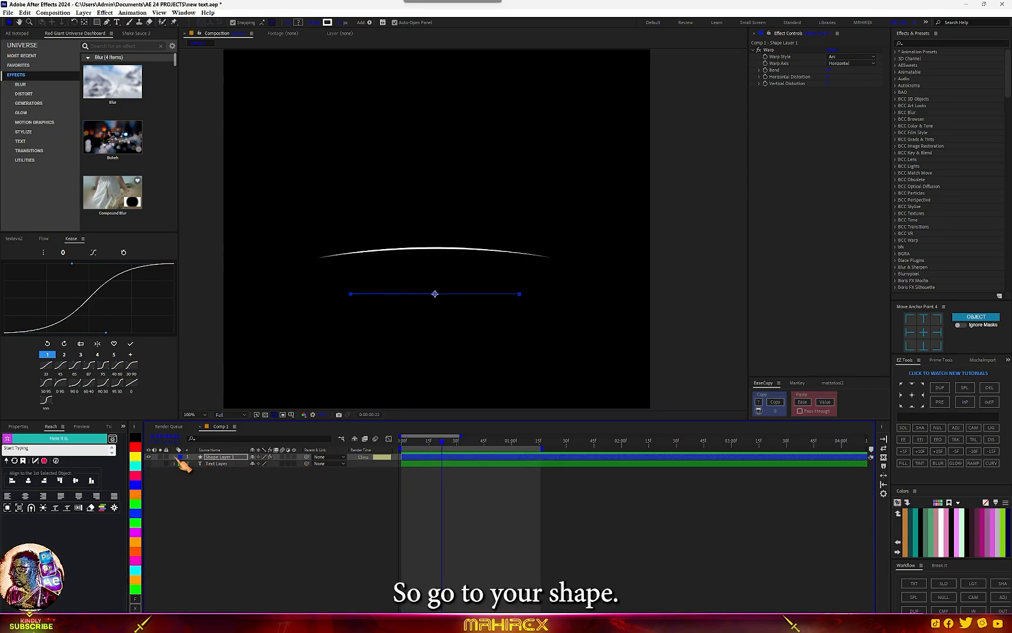
Keyframe Trim Paths Start and End at 0s, then set End to 0 at one second.
click(174, 457)
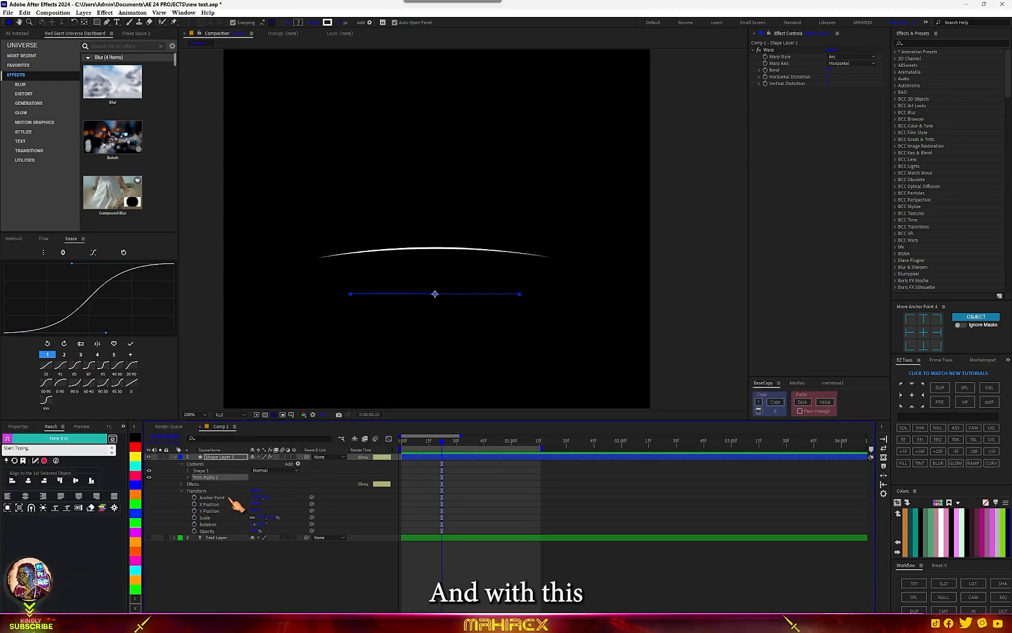
click(181, 478)
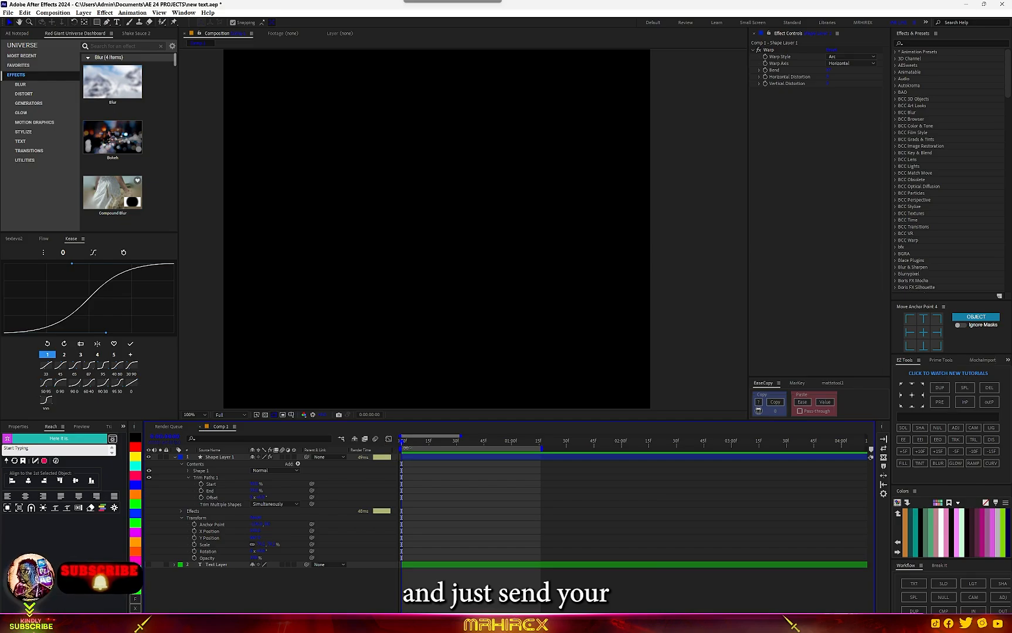
click(201, 484)
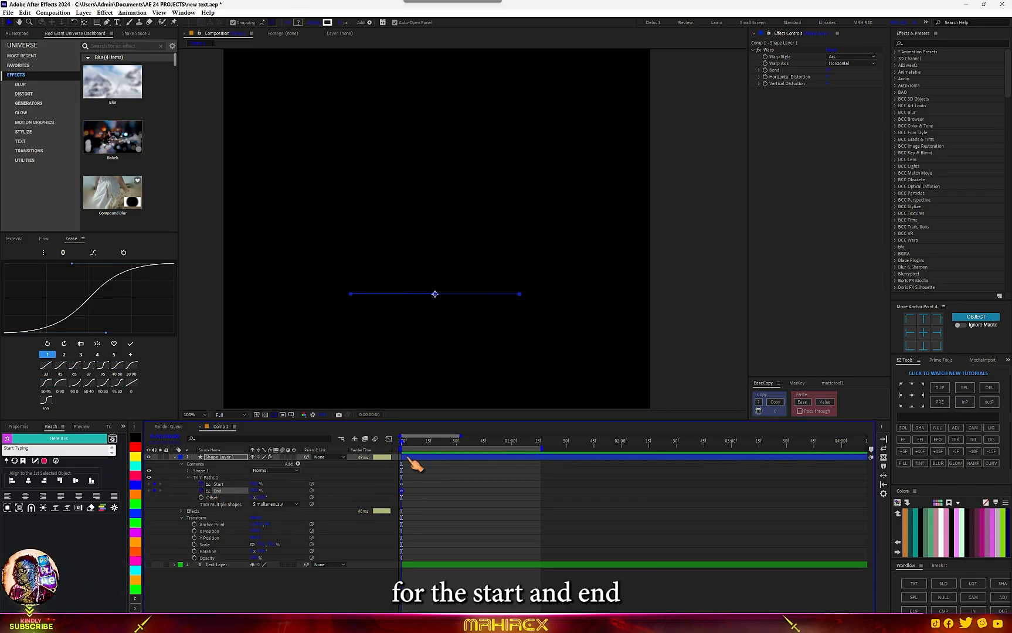
drag(403, 442, 439, 441)
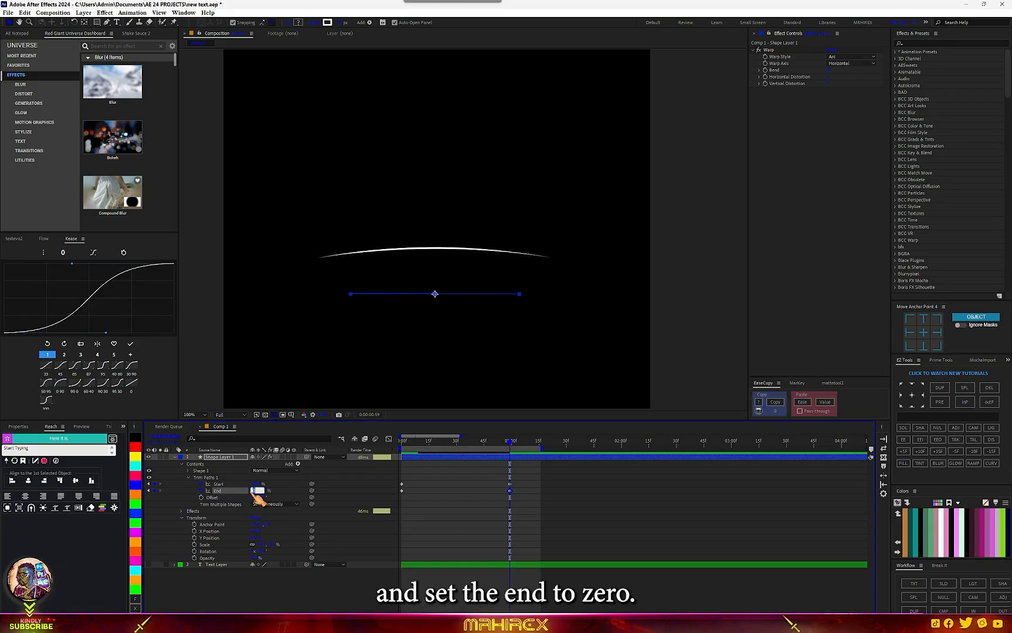
text(0)
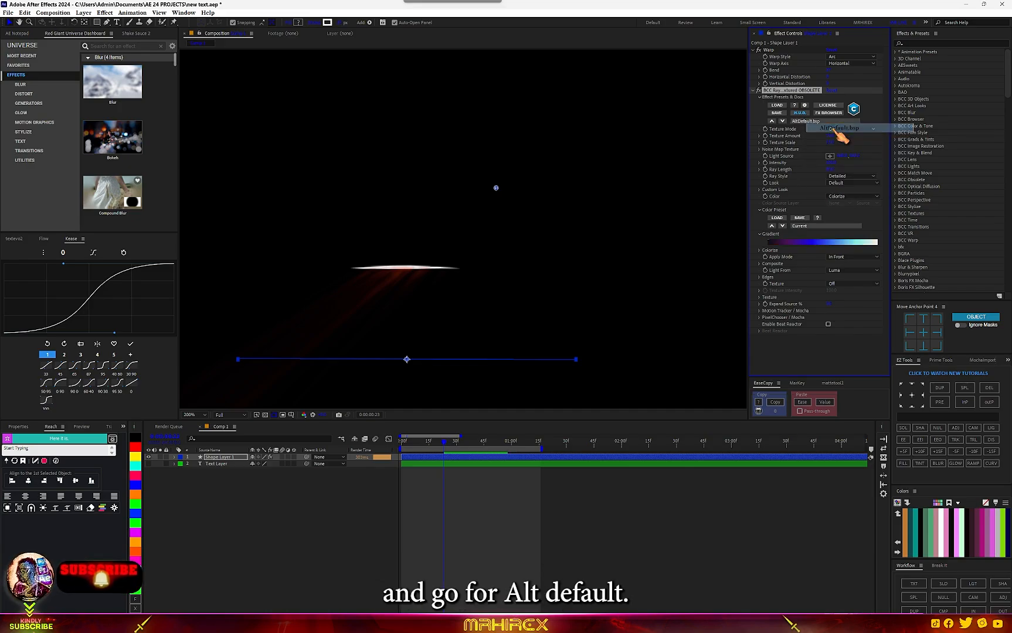
Load the AltDefault preset for the BCC Rays effect in Effect Controls.
click(849, 128)
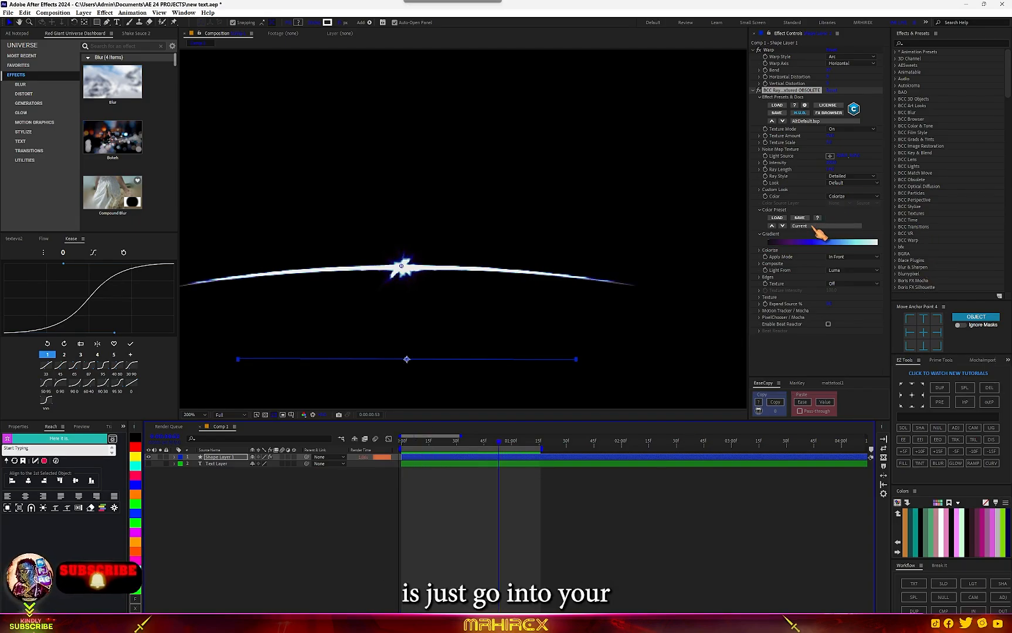
Set the Rays Color Preset to blue-green, then to a green preset.
click(826, 226)
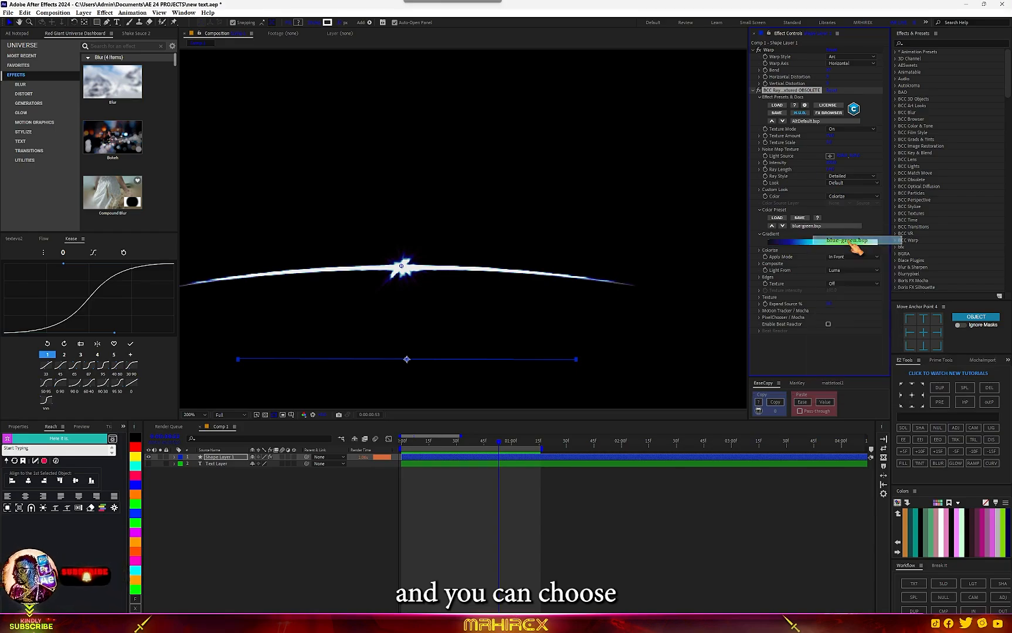
click(826, 226)
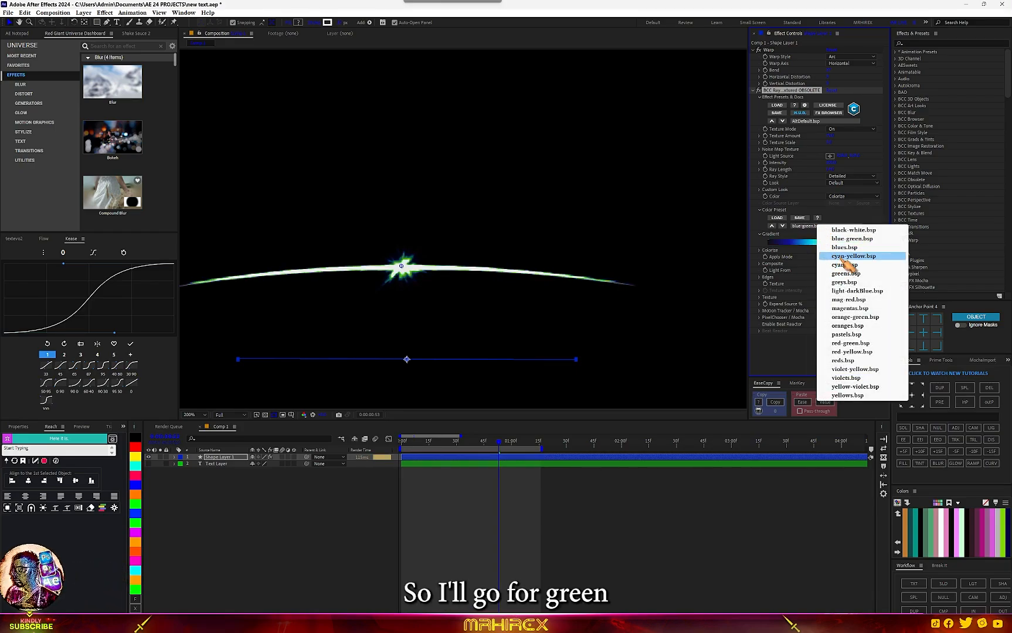
click(846, 274)
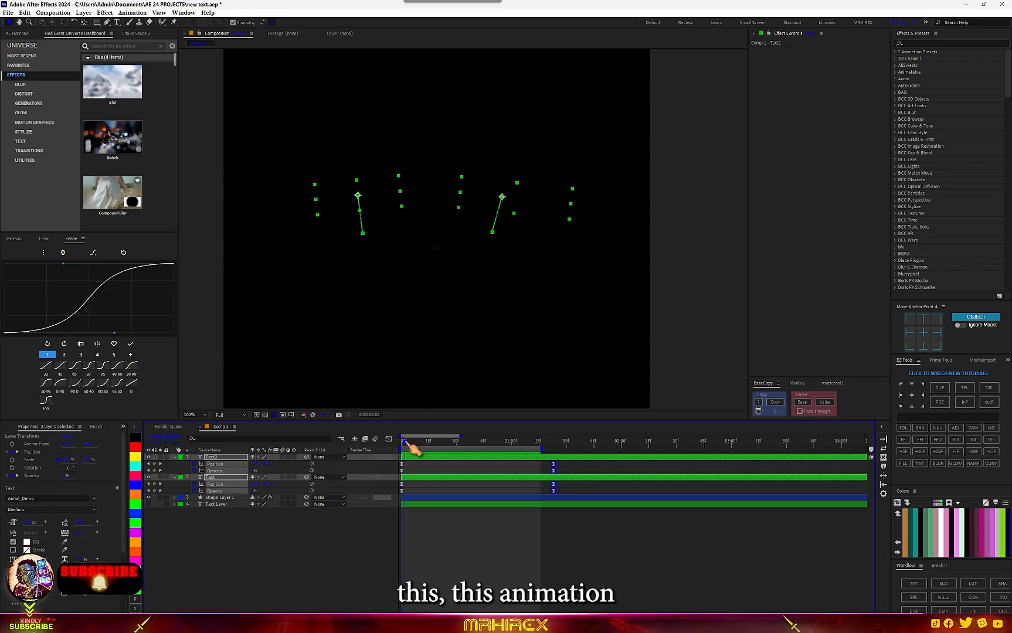
Move the playhead ahead to preview Text and Text2 rising and fading in.
click(419, 440)
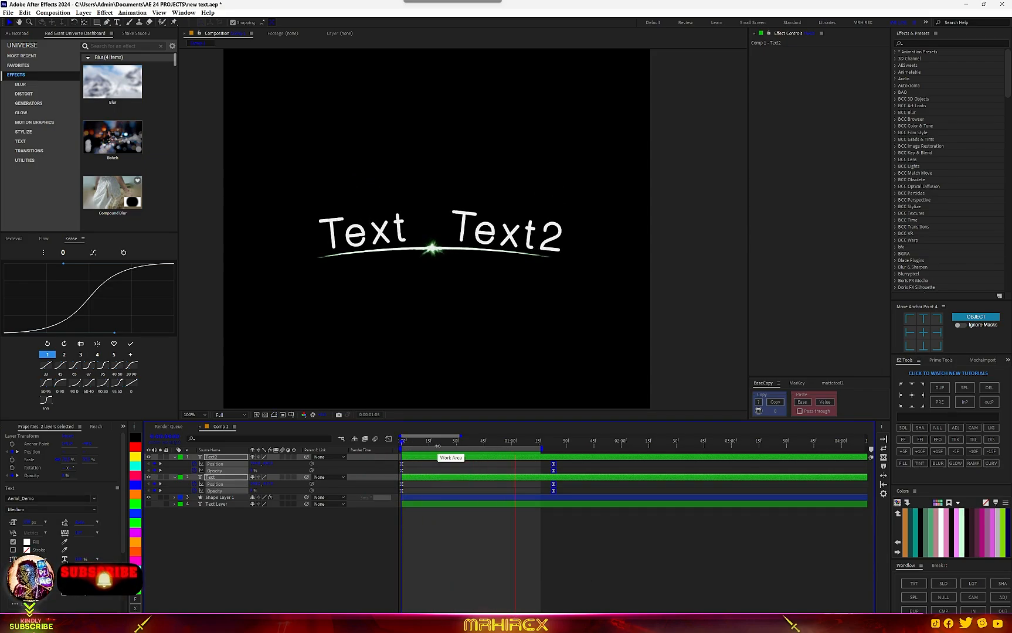